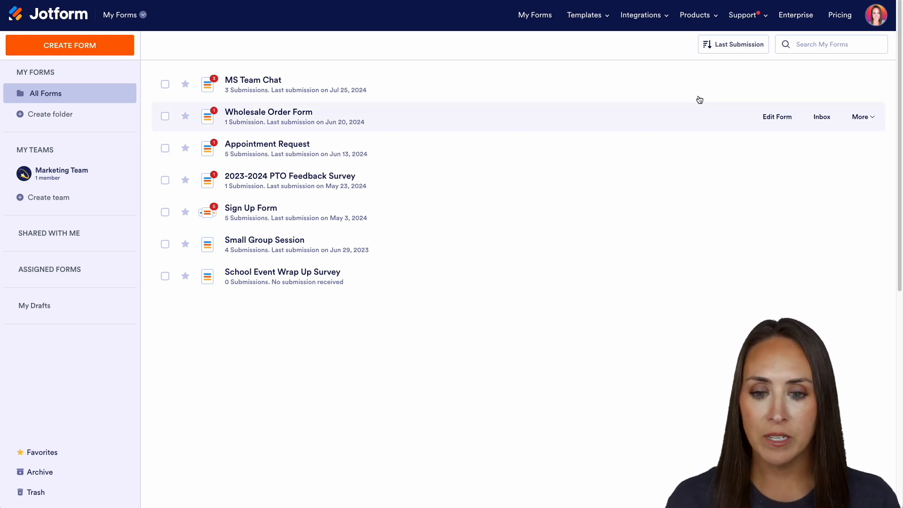
pyautogui.moveTo(777, 84)
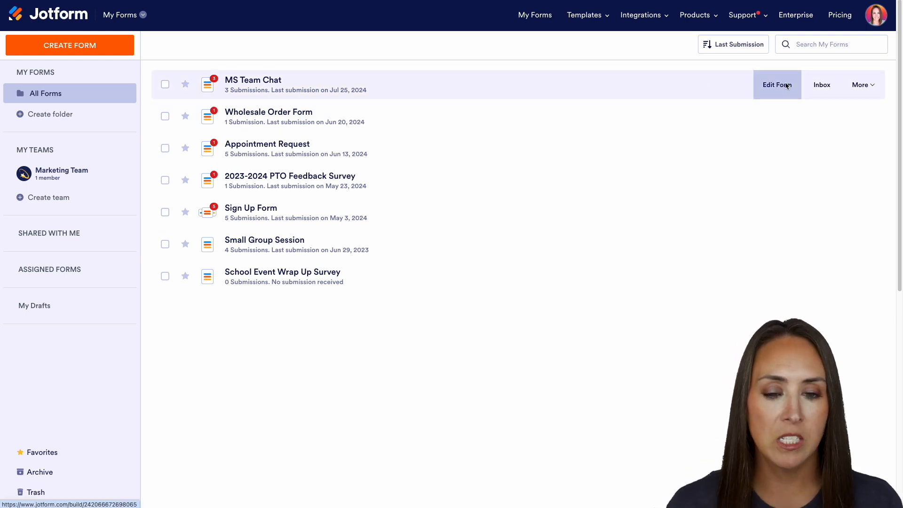
# Open the MS Team Chat form for editing in the form builder.
pyautogui.click(777, 84)
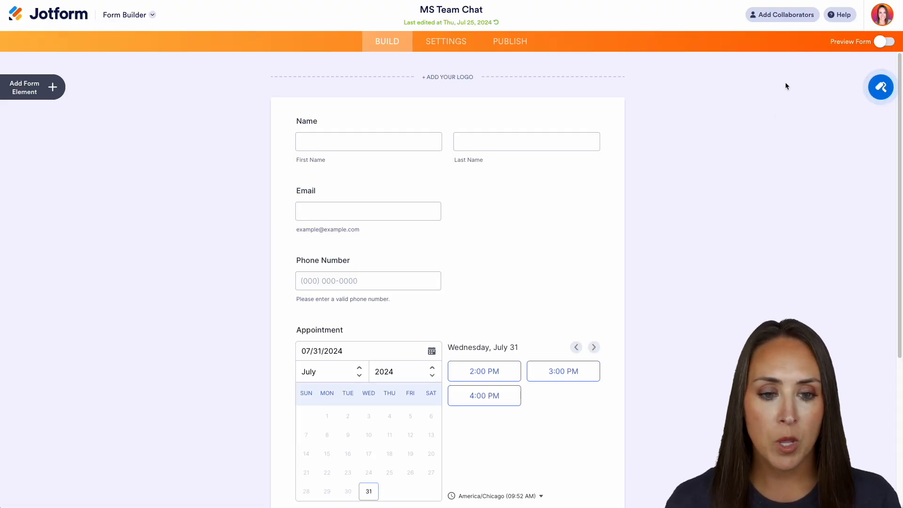
pyautogui.scroll(-3)
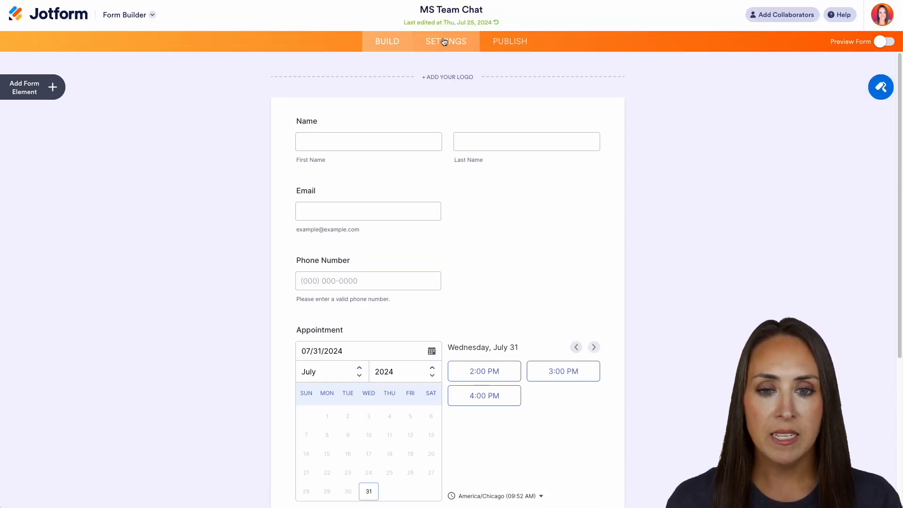
# Go to Settings > Integrations and open the Microsoft Teams integration.
pyautogui.click(445, 40)
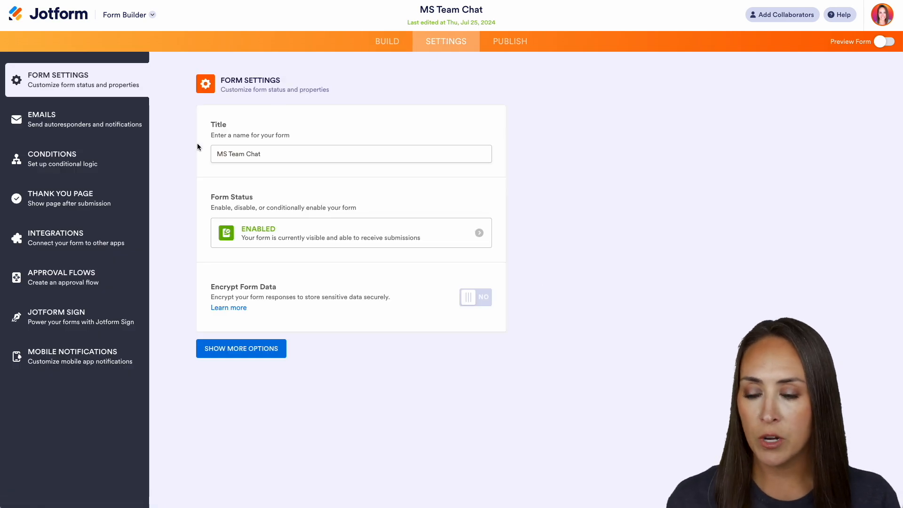
pyautogui.click(56, 237)
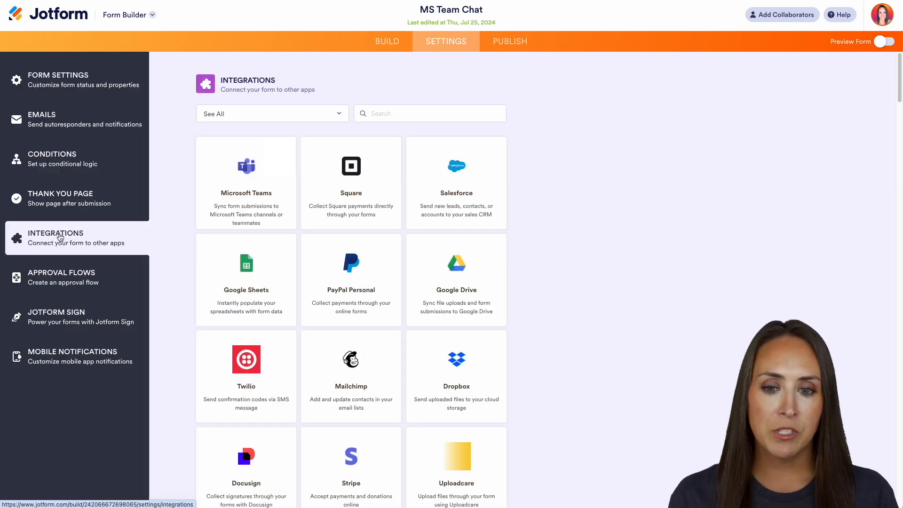
pyautogui.moveTo(268, 199)
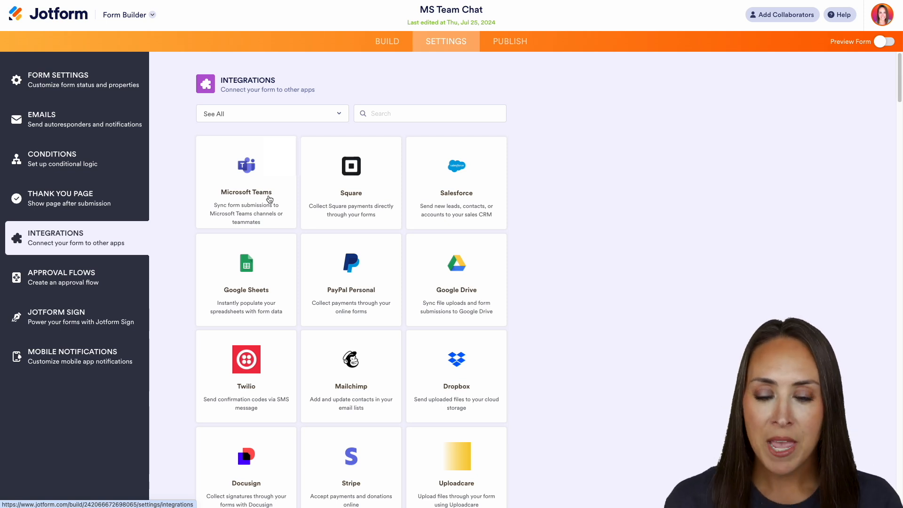
pyautogui.click(246, 181)
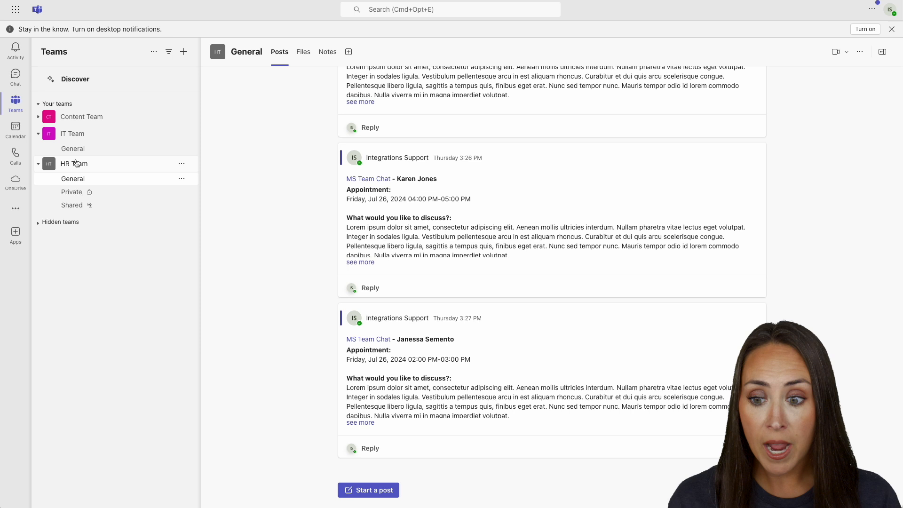
pyautogui.moveTo(74, 164)
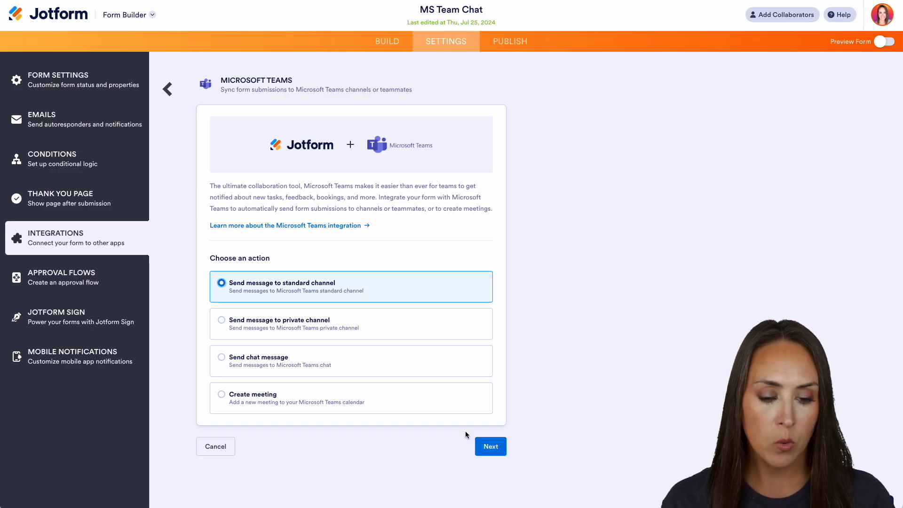
# Proceed with the 'Send message to standard channel' action.
pyautogui.click(490, 446)
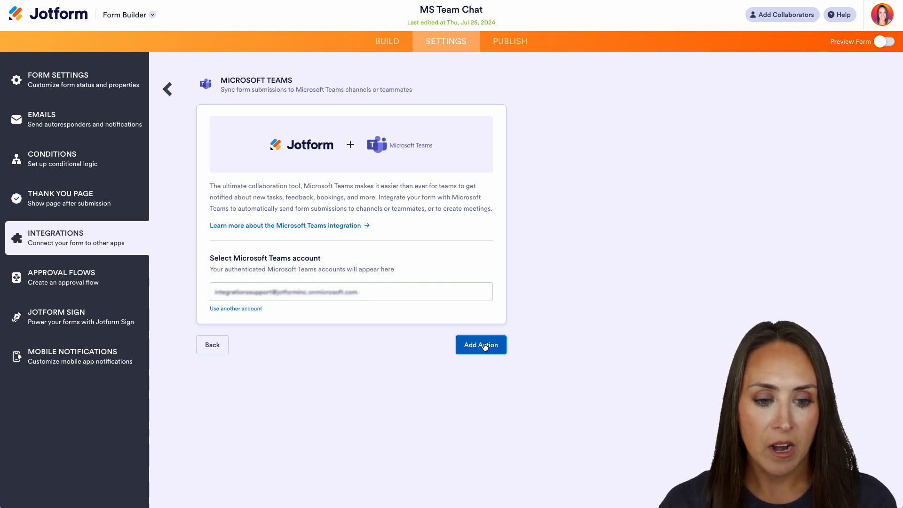
# Add the action with the connected account, targeting HR Team's General channel.
pyautogui.click(481, 344)
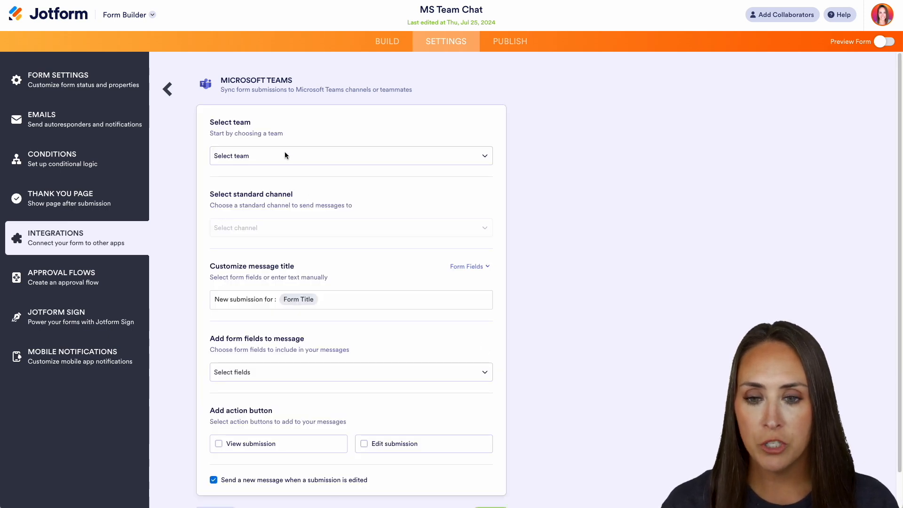
pyautogui.click(350, 155)
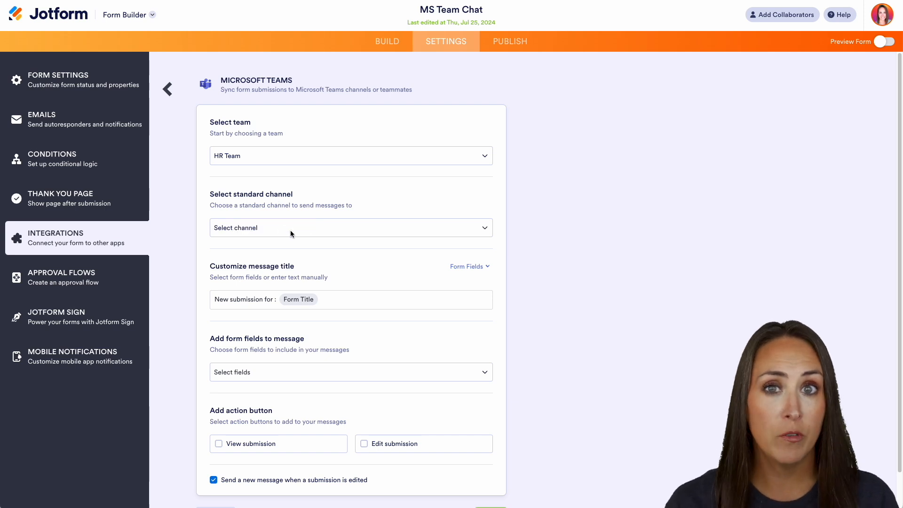
pyautogui.click(350, 228)
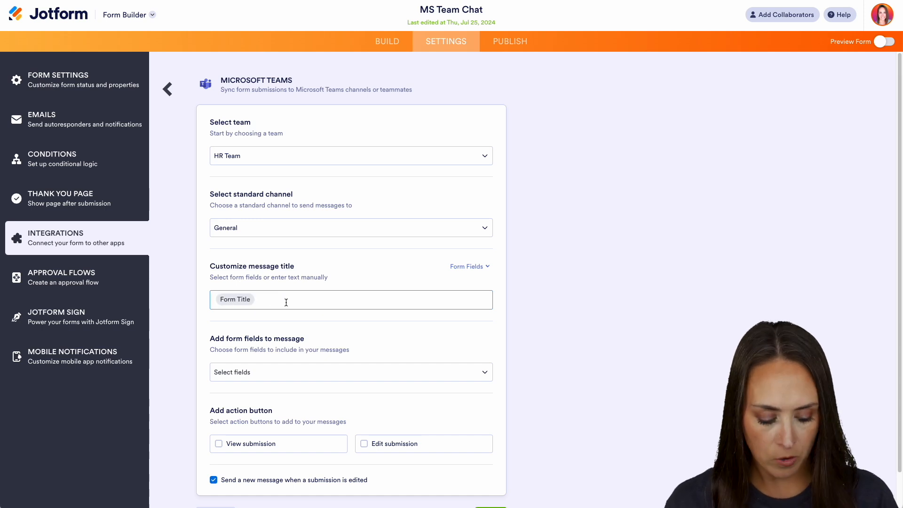
# Set the message title to Form Title - Name.
pyautogui.write('-')
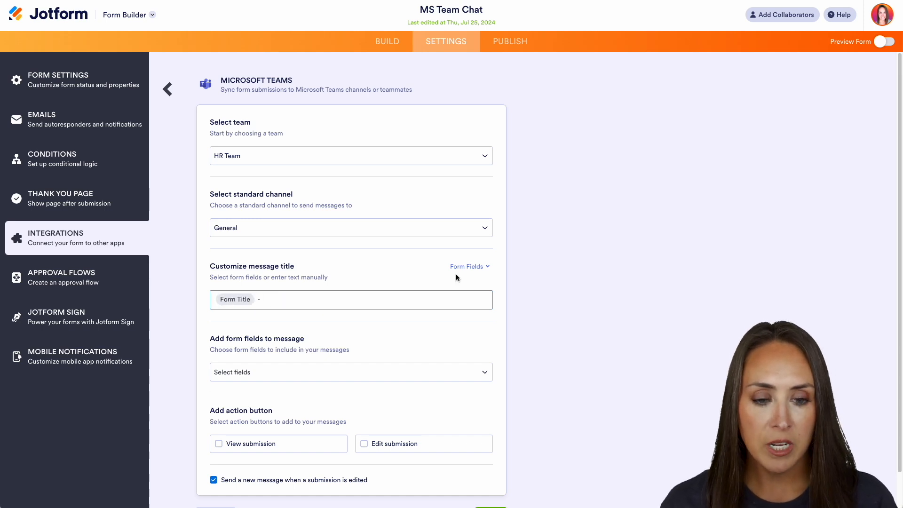
pyautogui.click(468, 266)
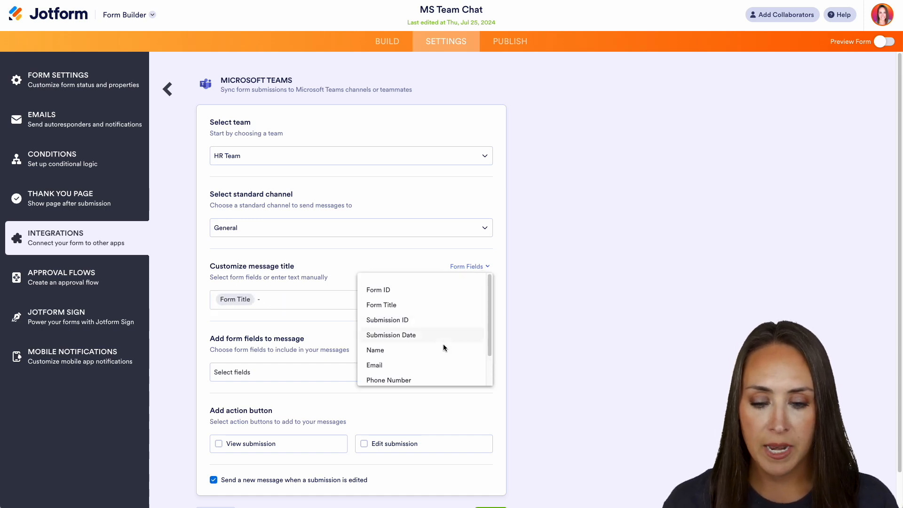
pyautogui.click(376, 350)
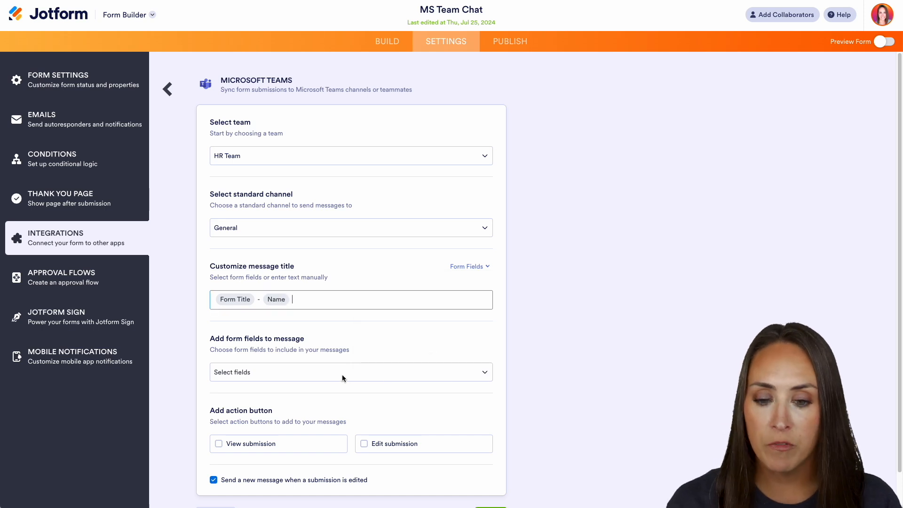
# Include the Appointment and discussion fields plus View and Edit submission buttons.
pyautogui.click(349, 372)
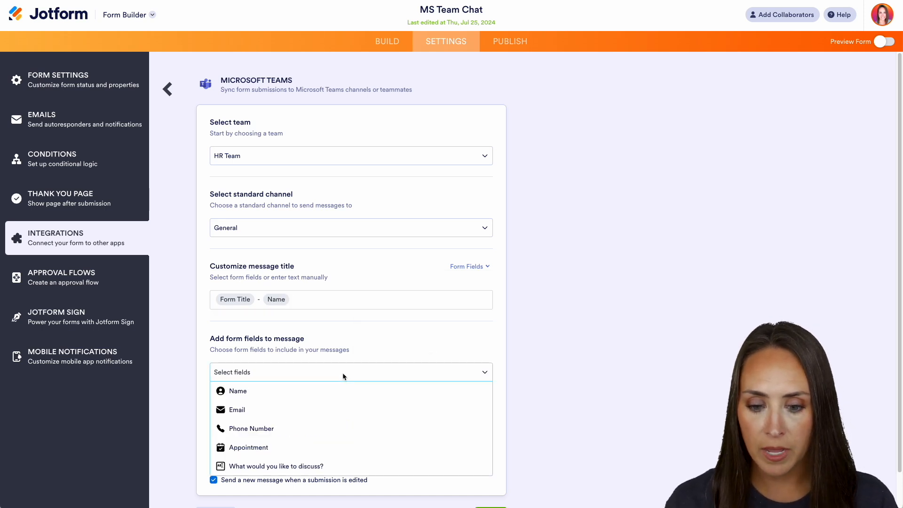
pyautogui.click(248, 448)
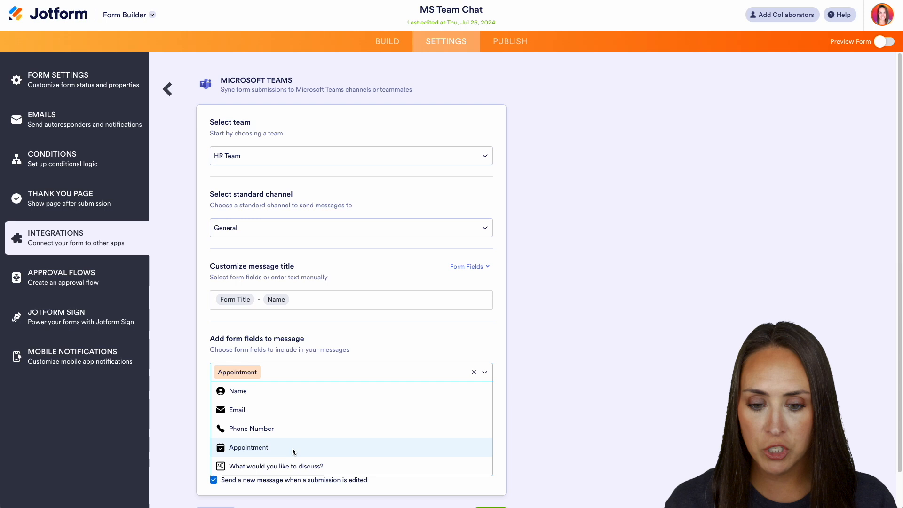
pyautogui.click(276, 465)
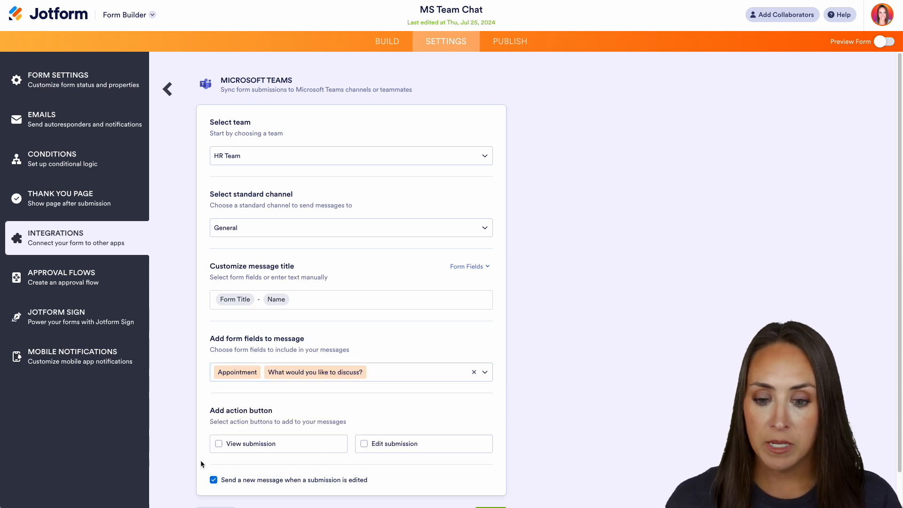
pyautogui.click(219, 443)
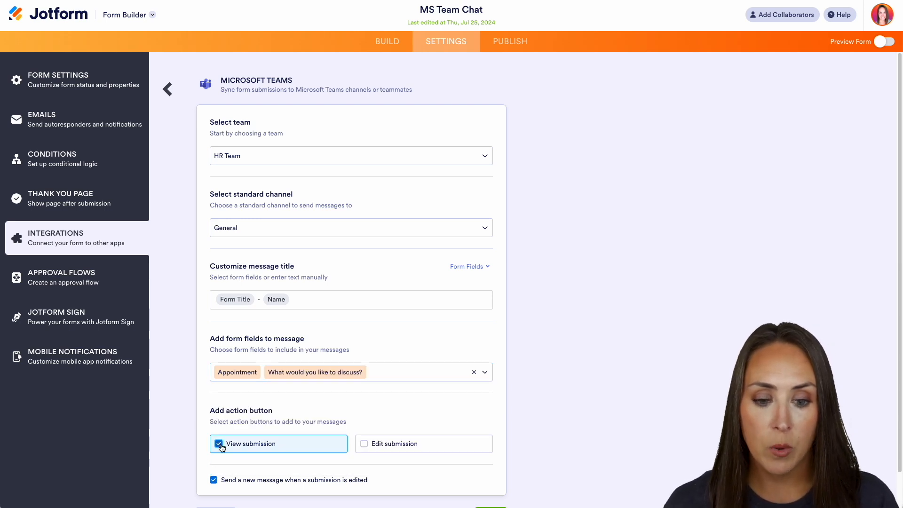
pyautogui.click(364, 444)
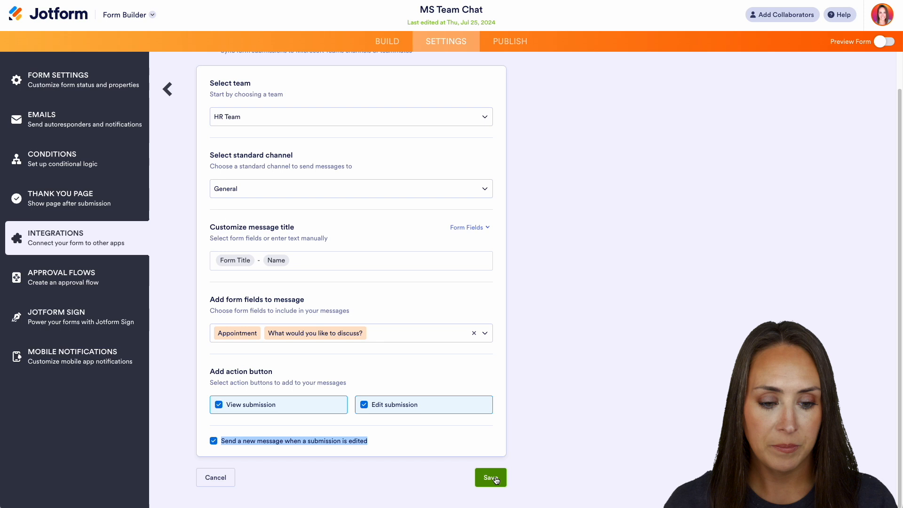
# Save the channel message action and check its more-options menu.
pyautogui.click(490, 477)
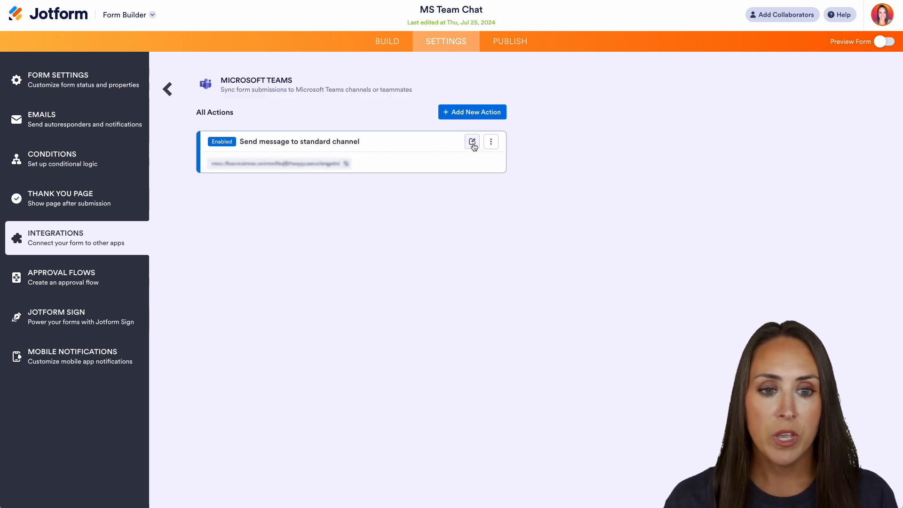
pyautogui.click(491, 141)
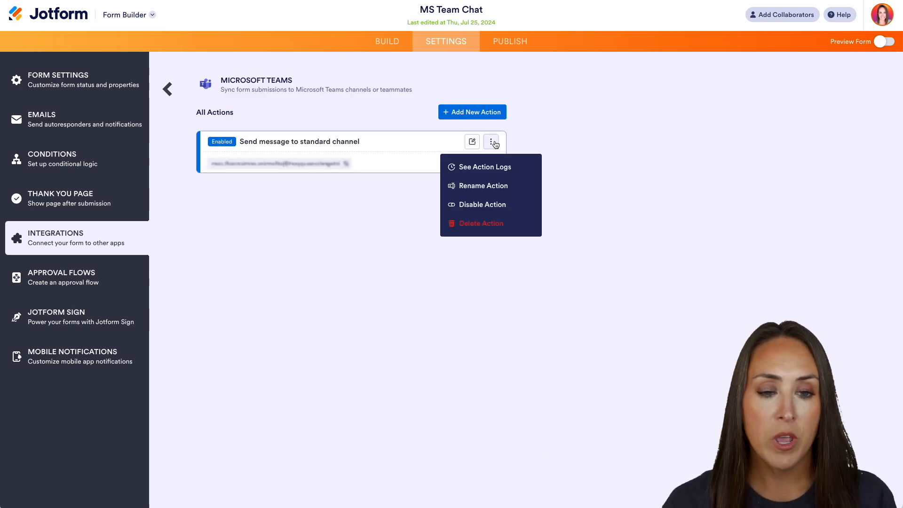
pyautogui.moveTo(481, 166)
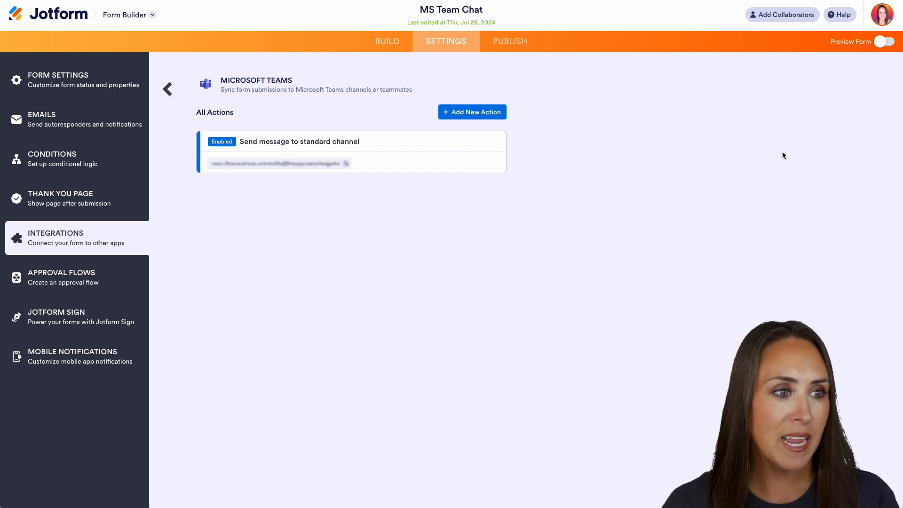
# Preview the form, book August 26 at 11:00 AM and submit the test entry.
pyautogui.click(887, 42)
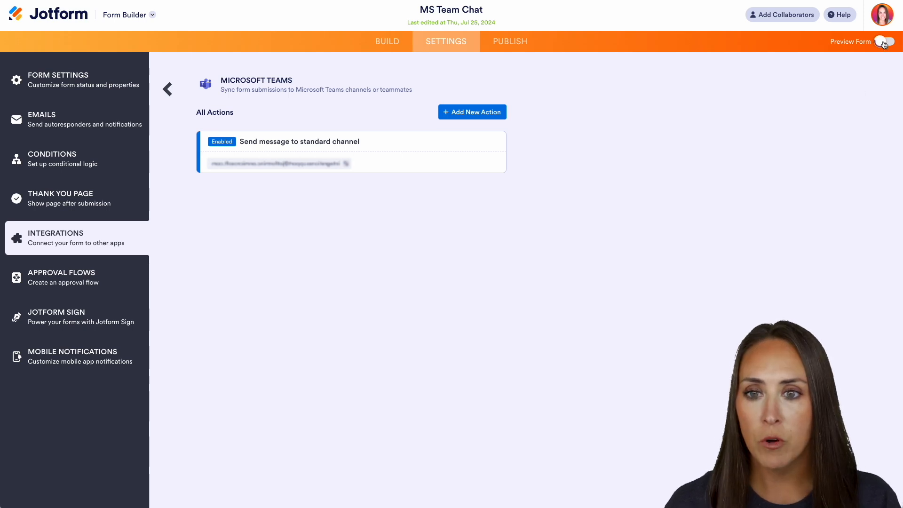
pyautogui.click(885, 41)
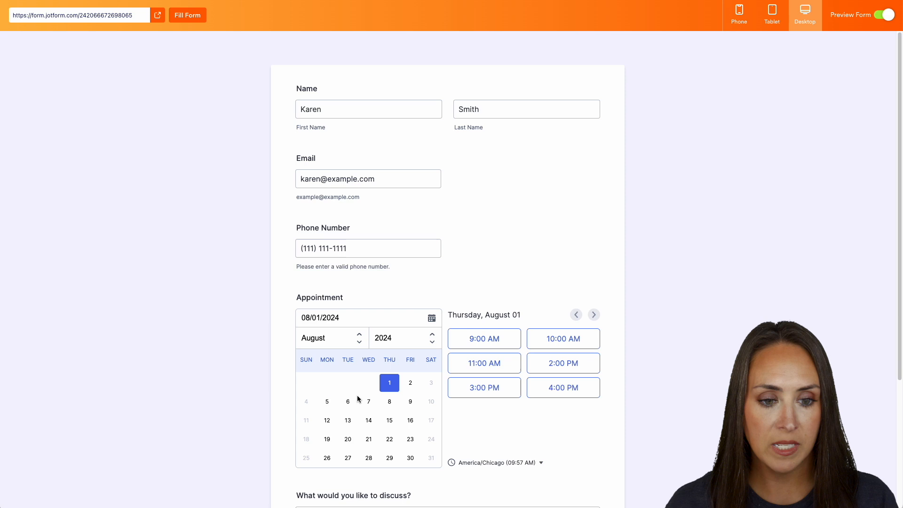
pyautogui.click(484, 363)
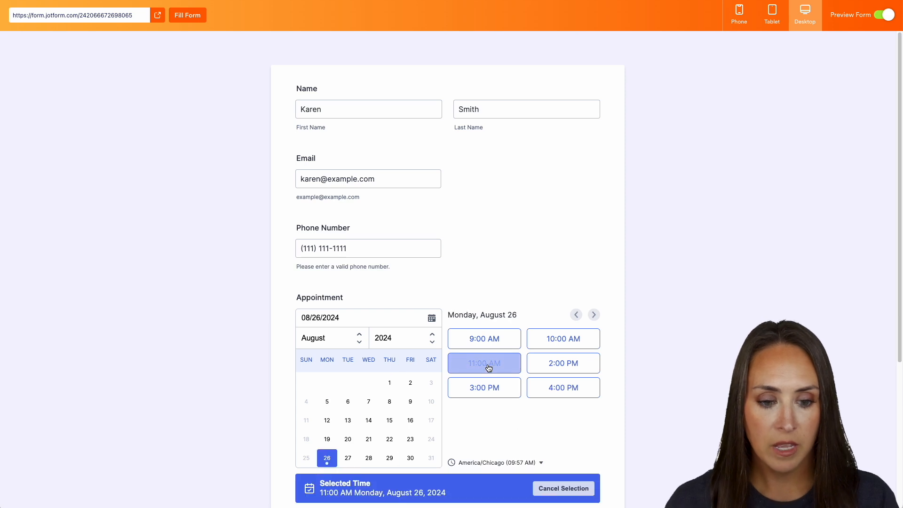
pyautogui.click(450, 445)
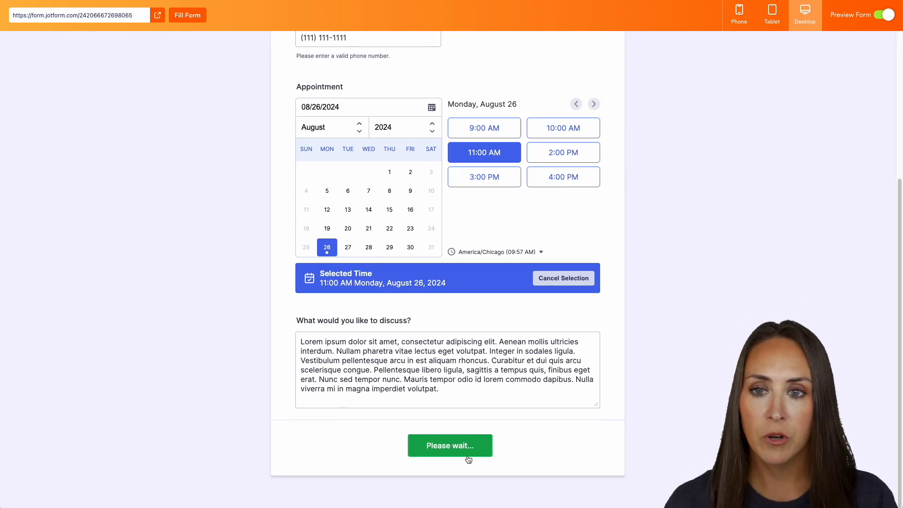
# Check the Teams calendar for the week of August 26.
pyautogui.click(449, 445)
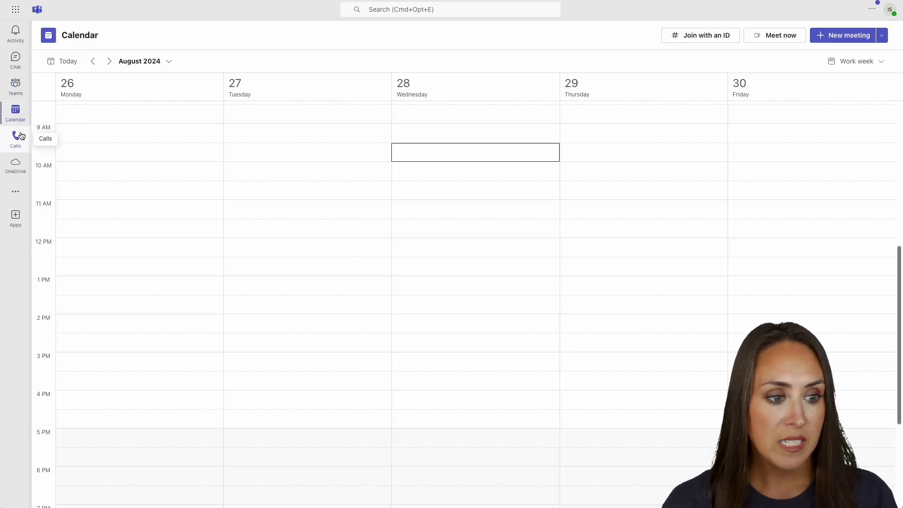
pyautogui.moveTo(179, 208)
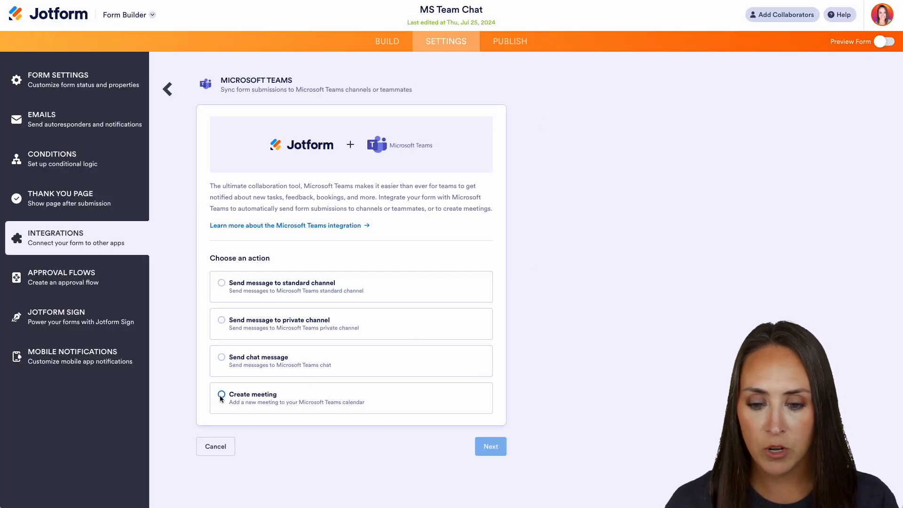
# Add a Create meeting action with the connected account, titled Form Title - Name.
pyautogui.click(490, 446)
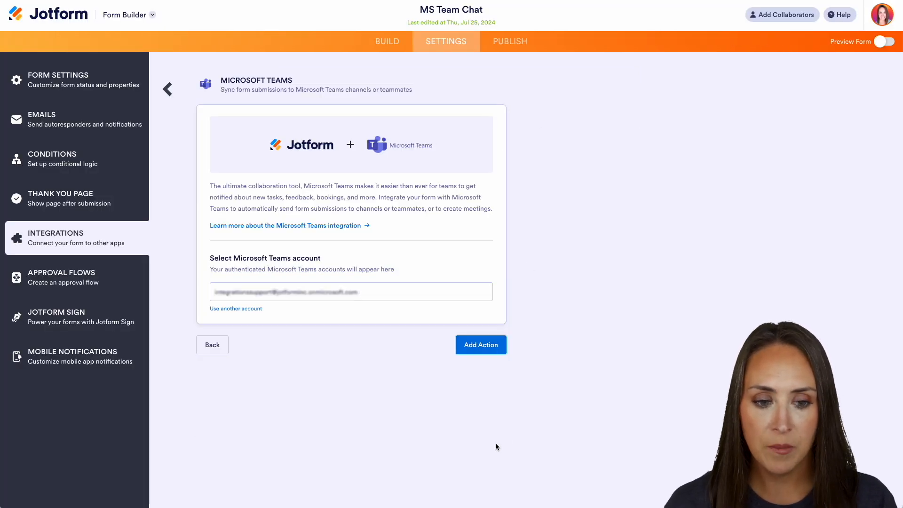
pyautogui.click(480, 344)
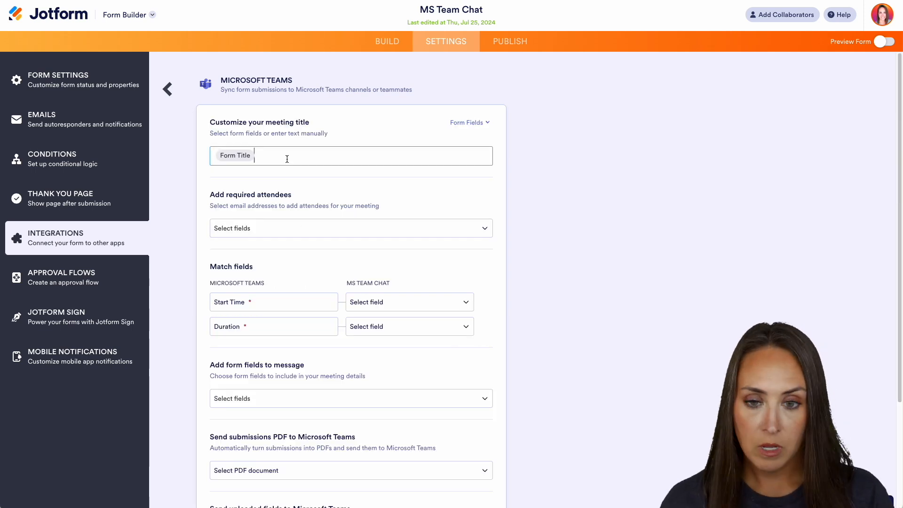
pyautogui.write('-')
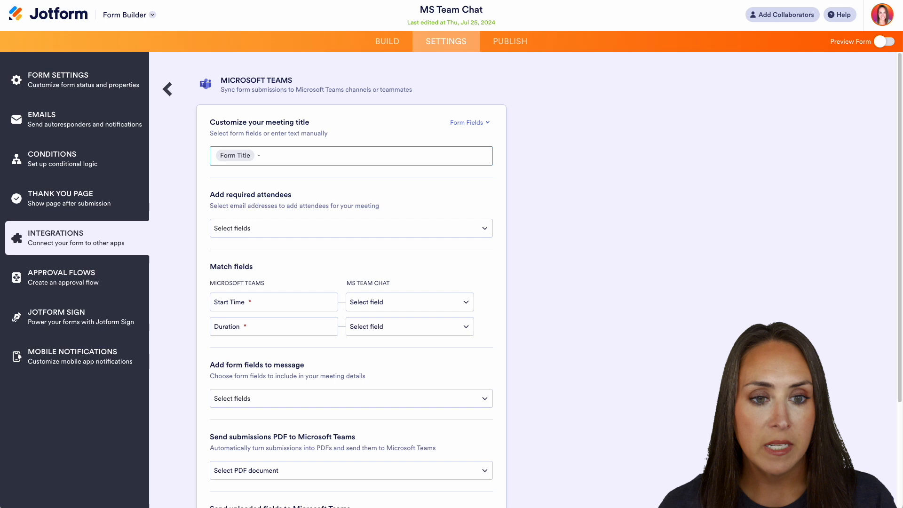
pyautogui.click(468, 122)
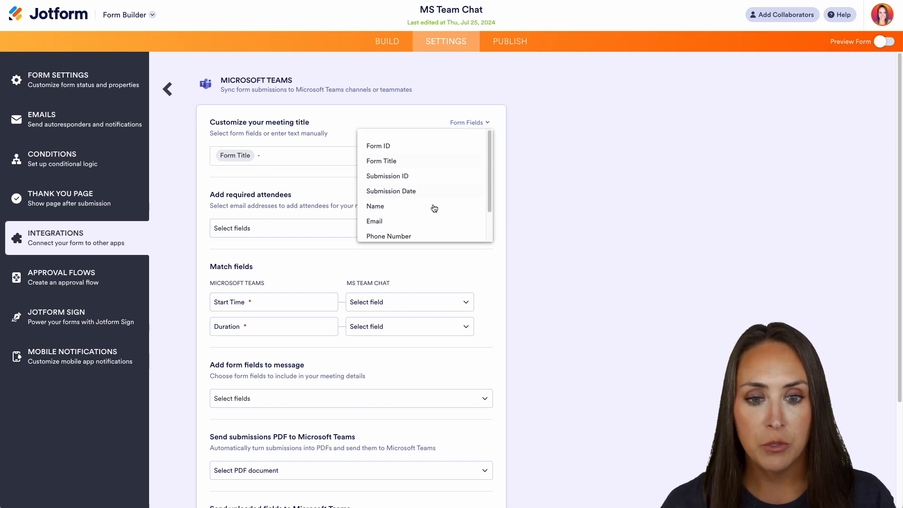
pyautogui.click(375, 206)
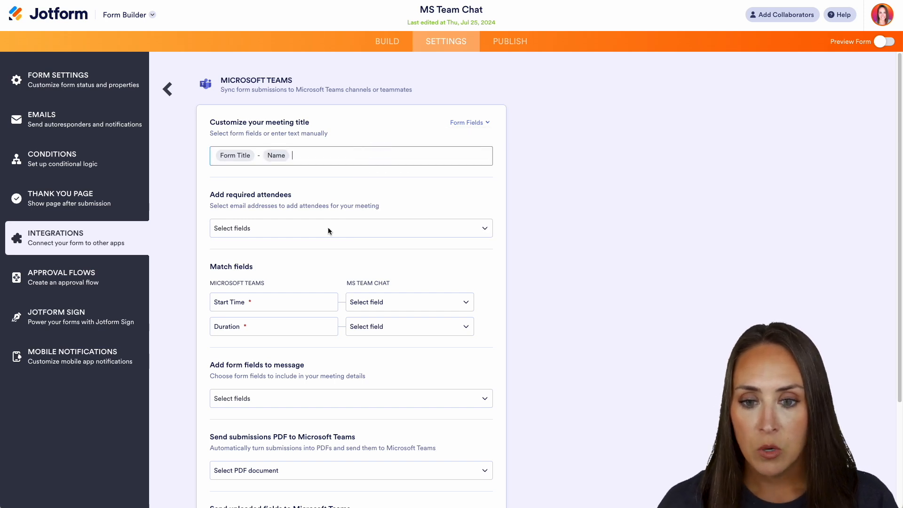
# Set Email attendee, Appointment start time, 45-minute duration and discussion details, then save.
pyautogui.click(350, 228)
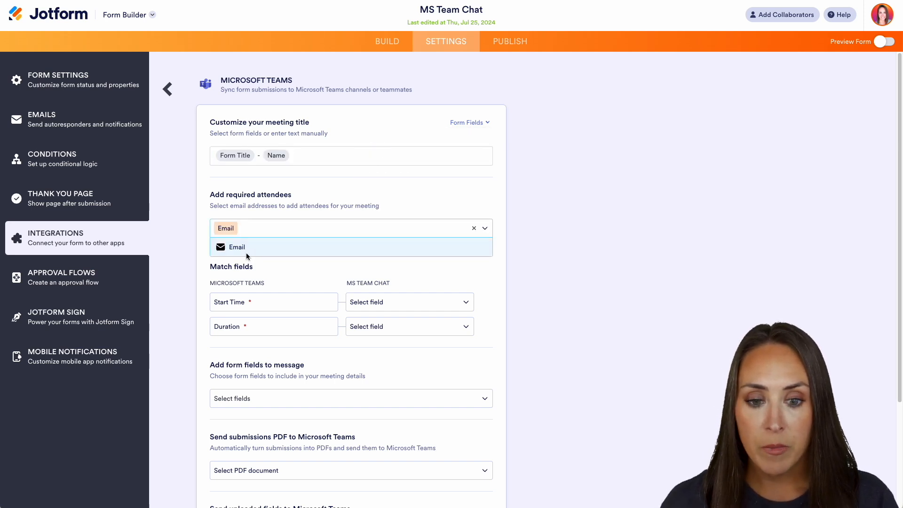
pyautogui.click(409, 302)
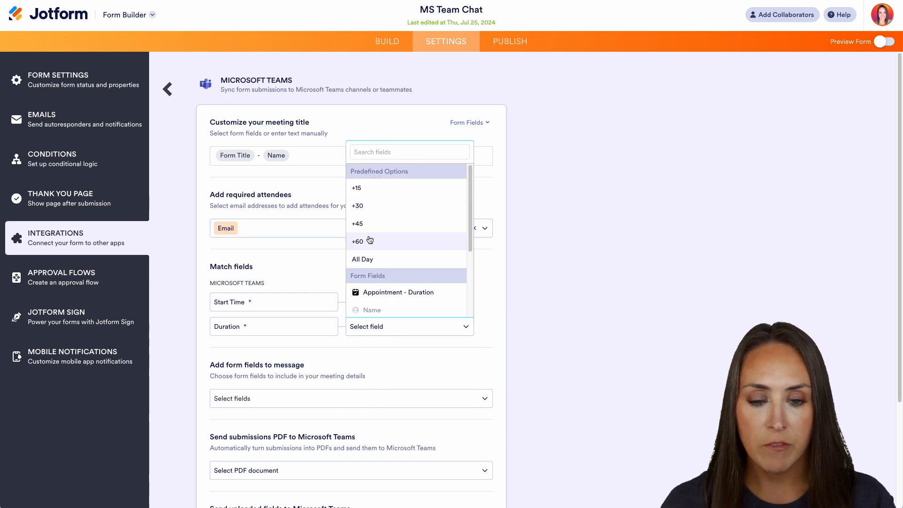
pyautogui.click(357, 224)
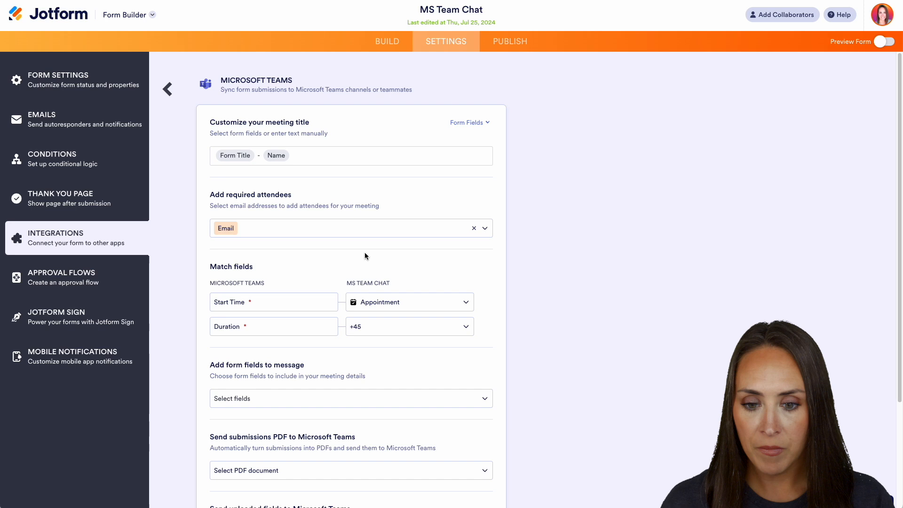
pyautogui.click(350, 398)
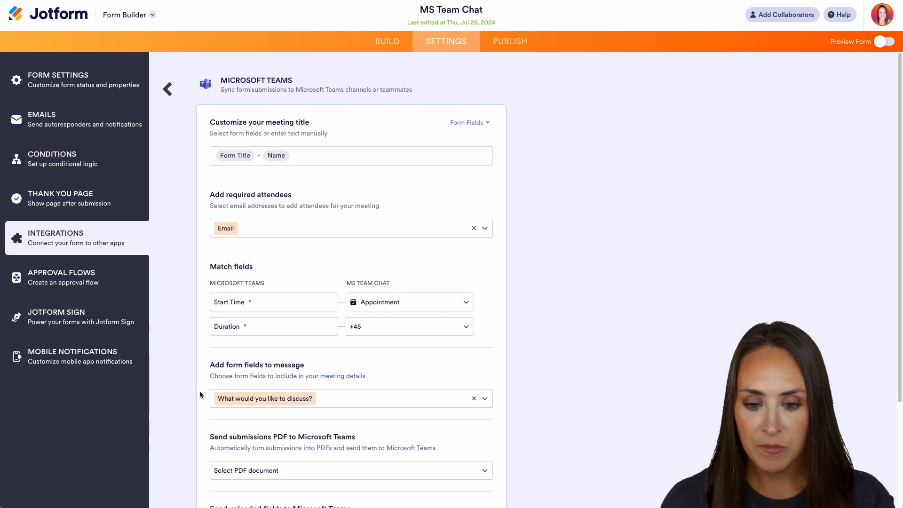
pyautogui.scroll(-3)
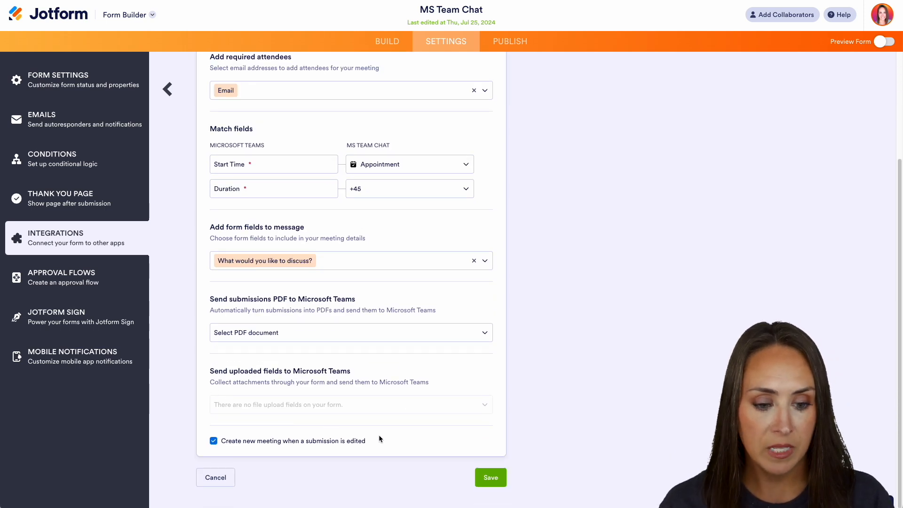
pyautogui.click(490, 477)
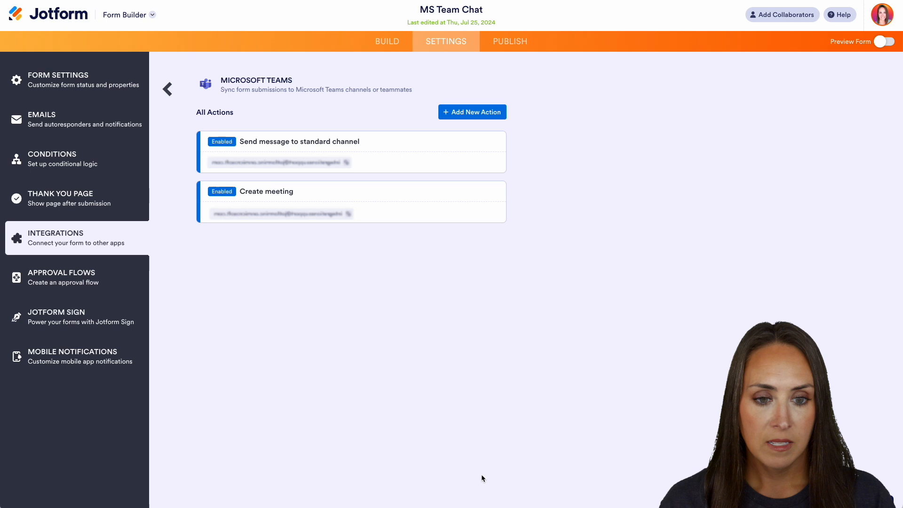
pyautogui.click(887, 42)
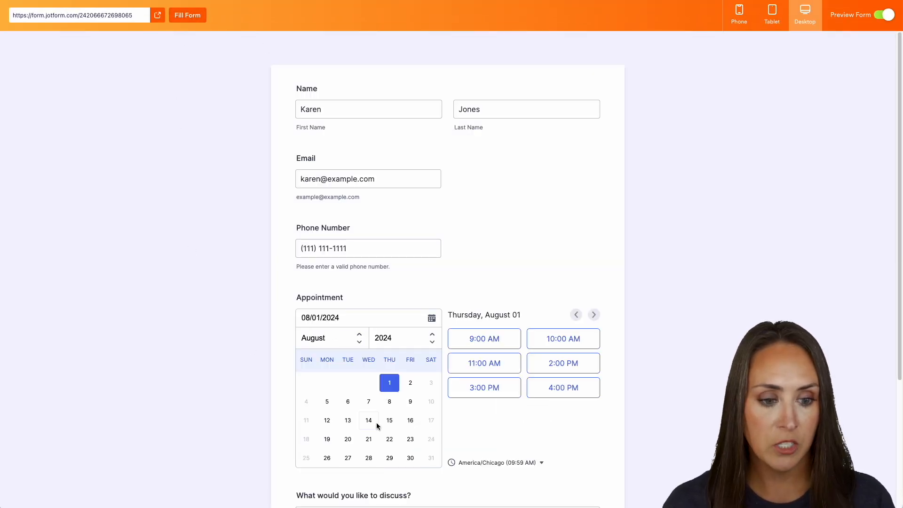
pyautogui.click(562, 387)
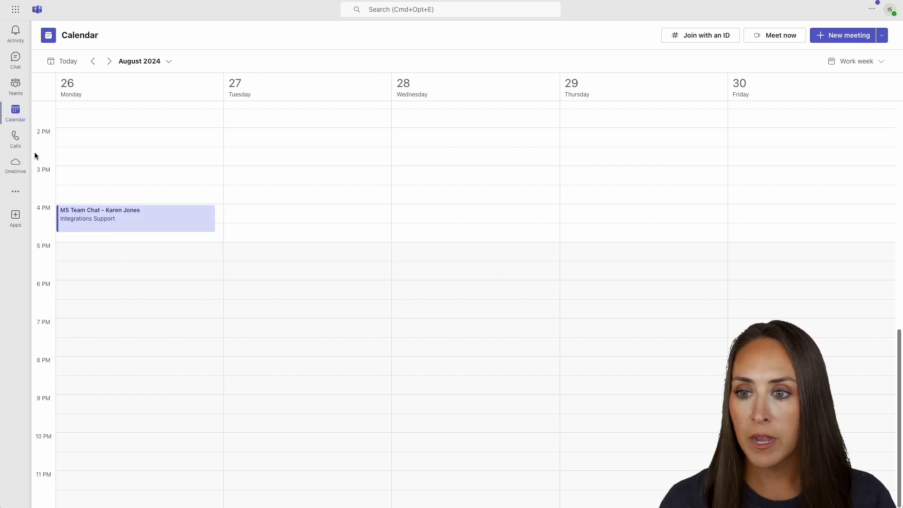
pyautogui.click(15, 86)
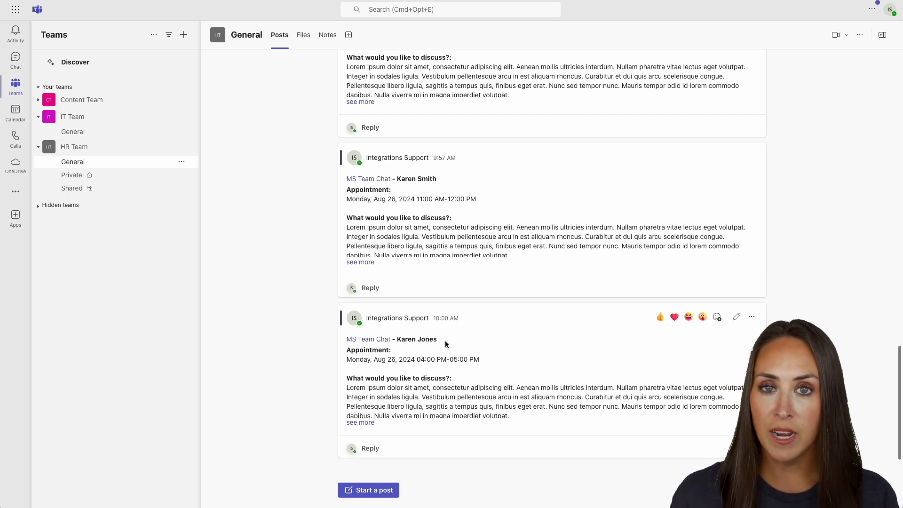
pyautogui.moveTo(595, 300)
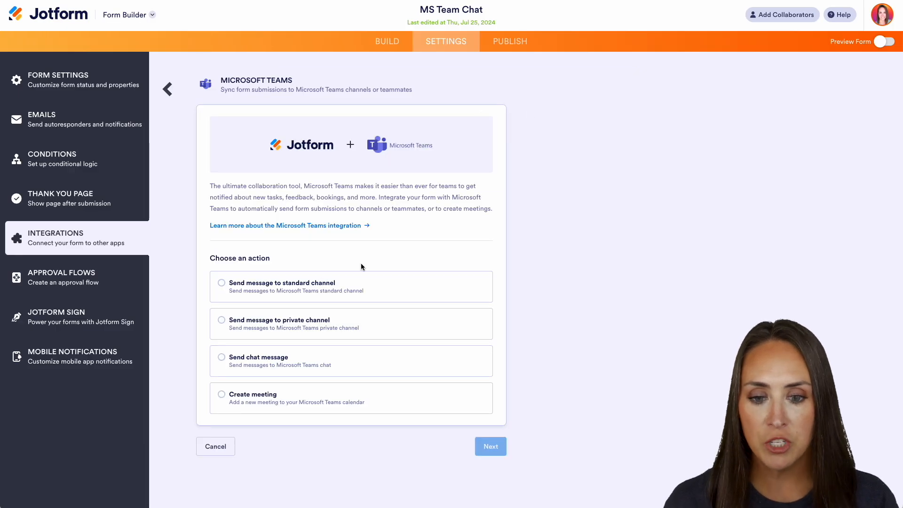
# Add a Send chat message action using the connected Microsoft Teams account.
pyautogui.click(221, 320)
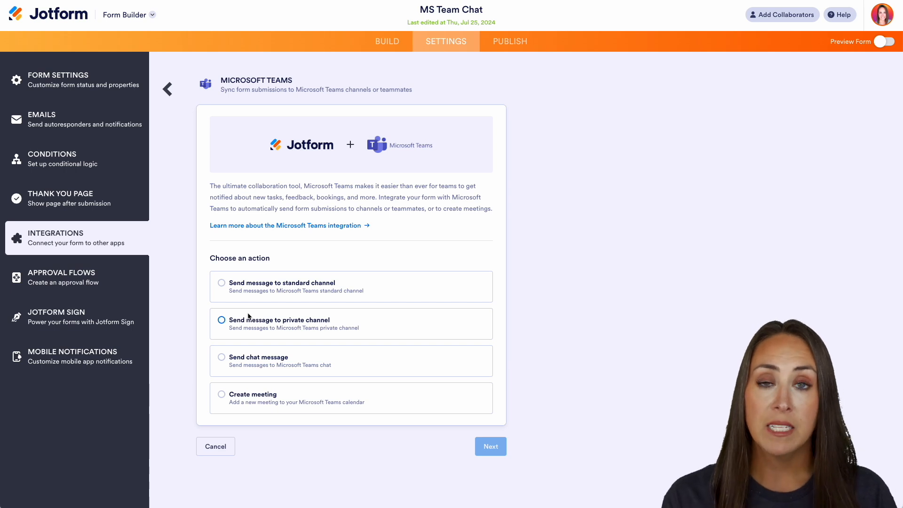
pyautogui.click(221, 358)
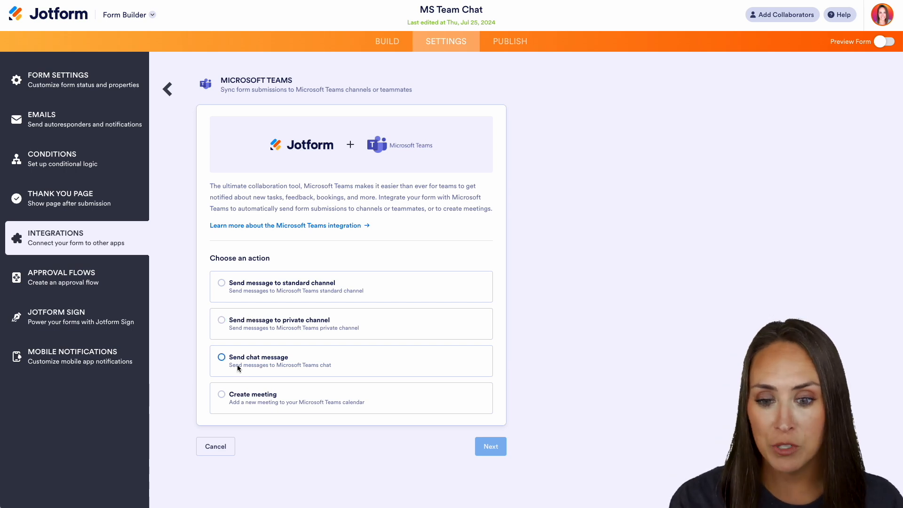
pyautogui.click(489, 446)
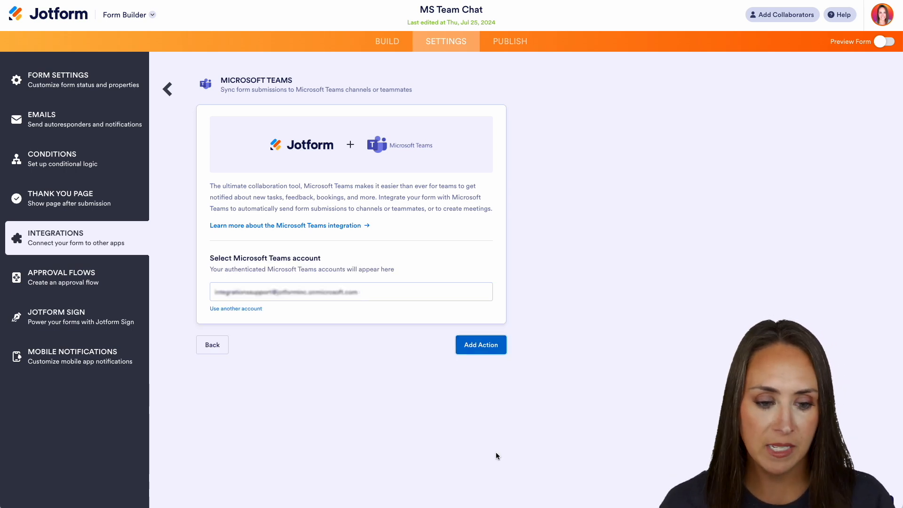
pyautogui.click(481, 344)
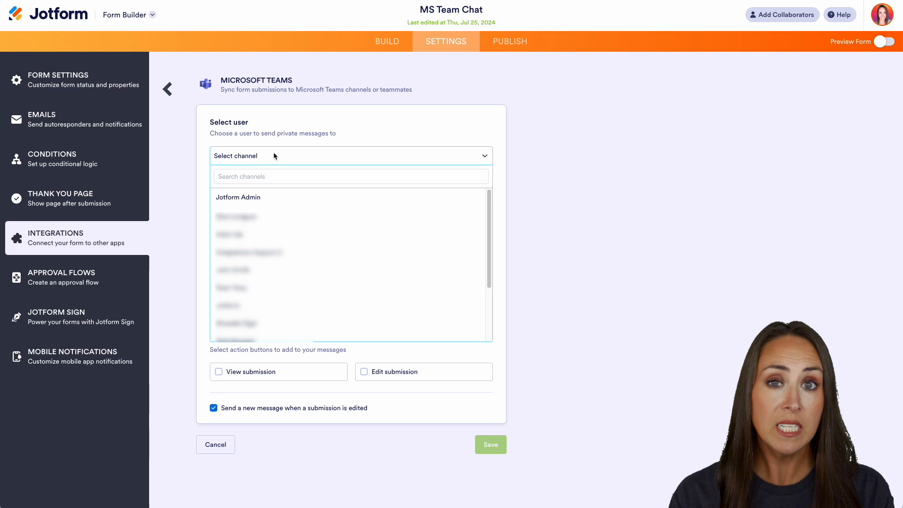
# Address it to Jotform Admin titled Form Title - Name, with the discussion question and View/Edit submission buttons.
pyautogui.click(238, 197)
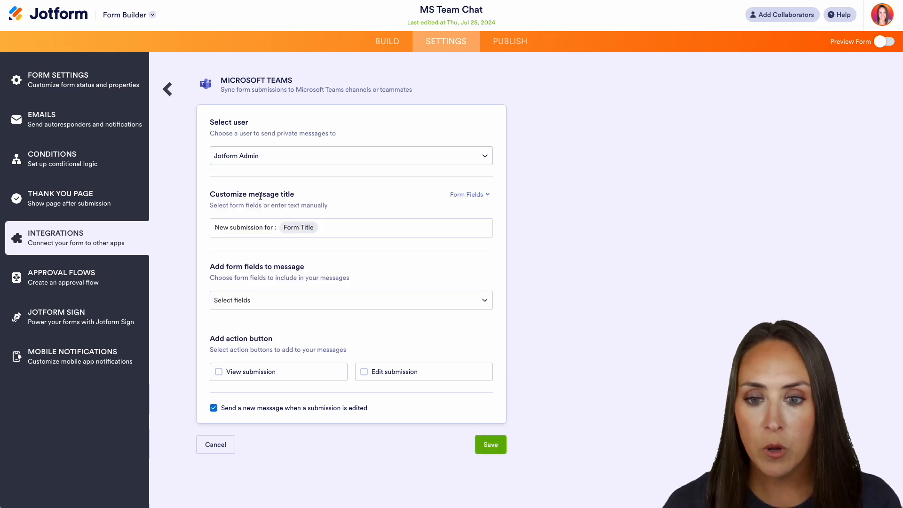
pyautogui.click(351, 227)
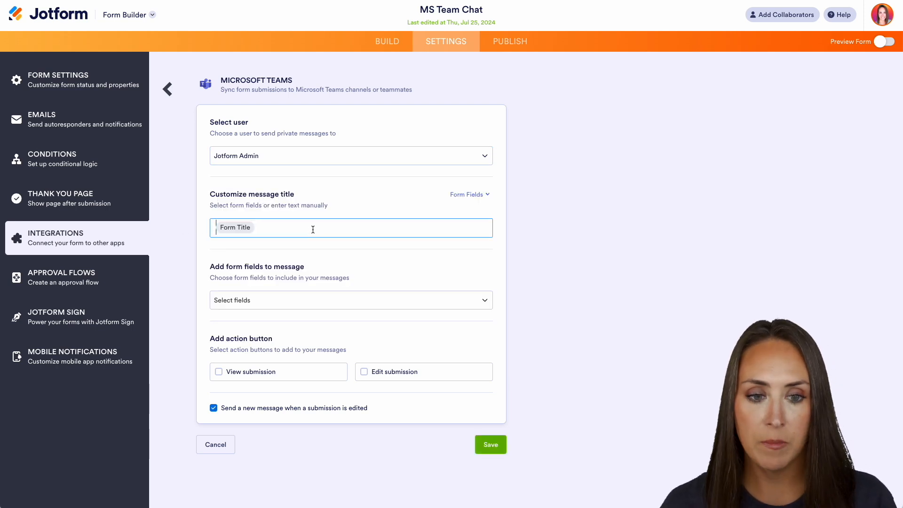
pyautogui.click(468, 194)
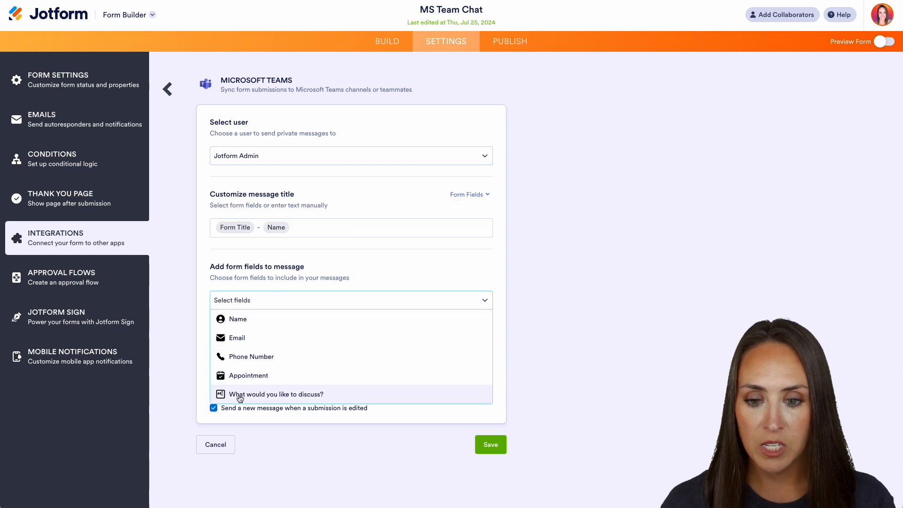
pyautogui.click(275, 394)
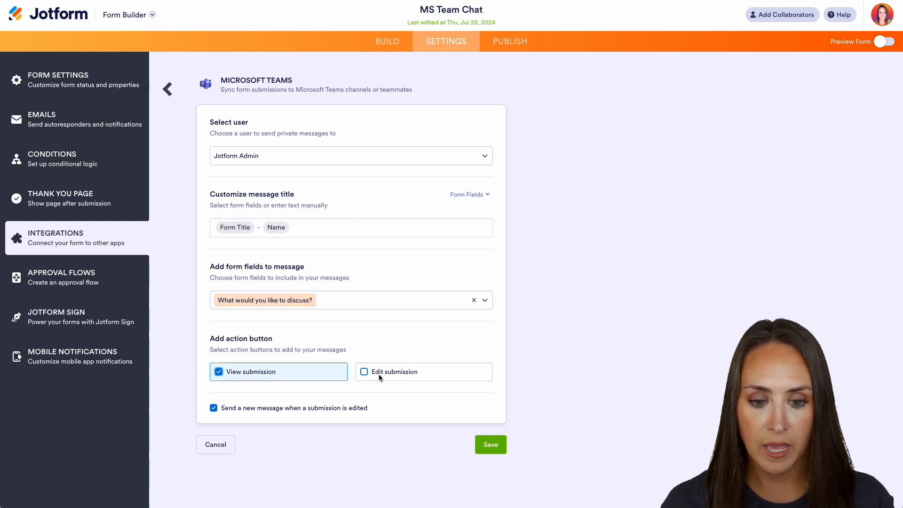
pyautogui.click(364, 372)
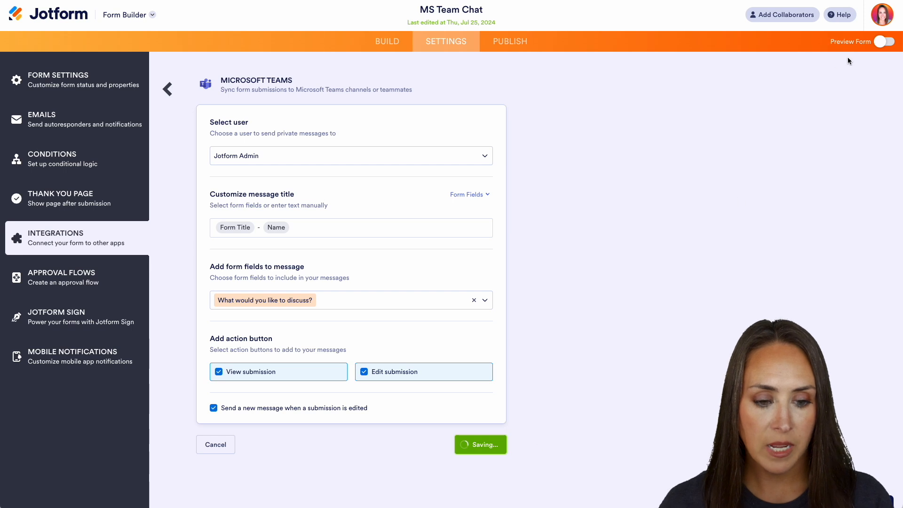